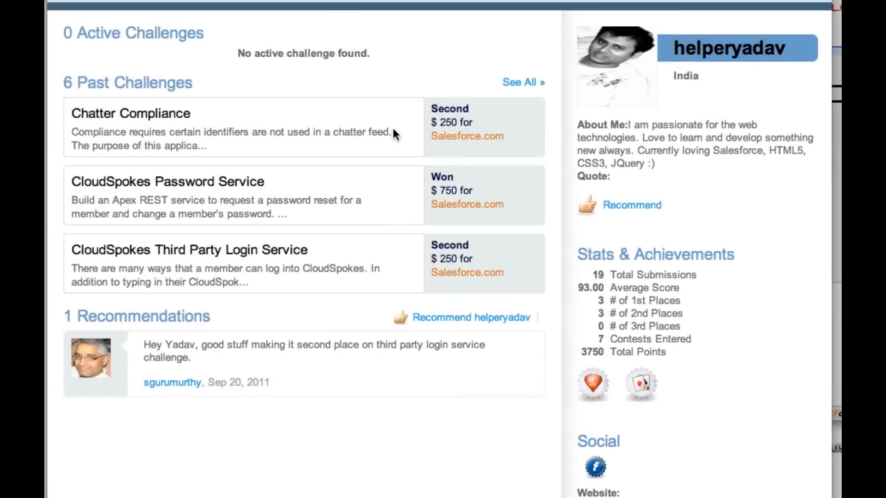
{"action": "mouse_move", "coordinate": [370, 94]}
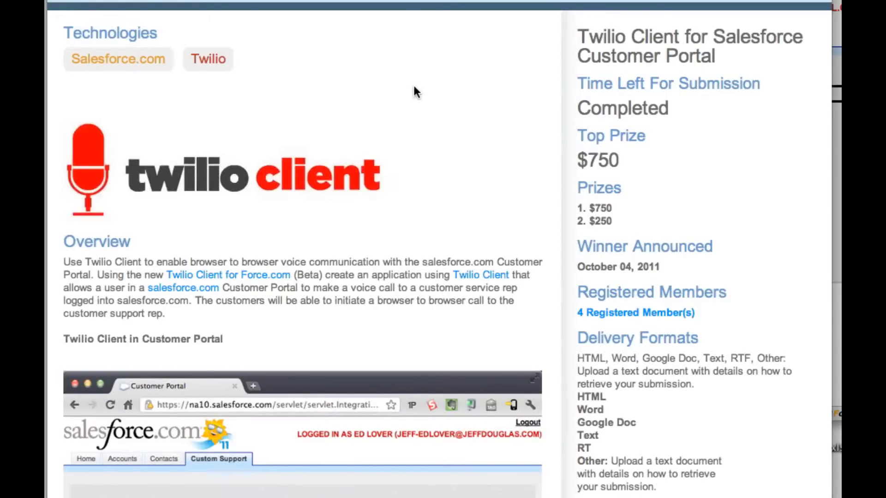
{"action": "scroll", "scroll_direction": "down", "scroll_amount": 3}
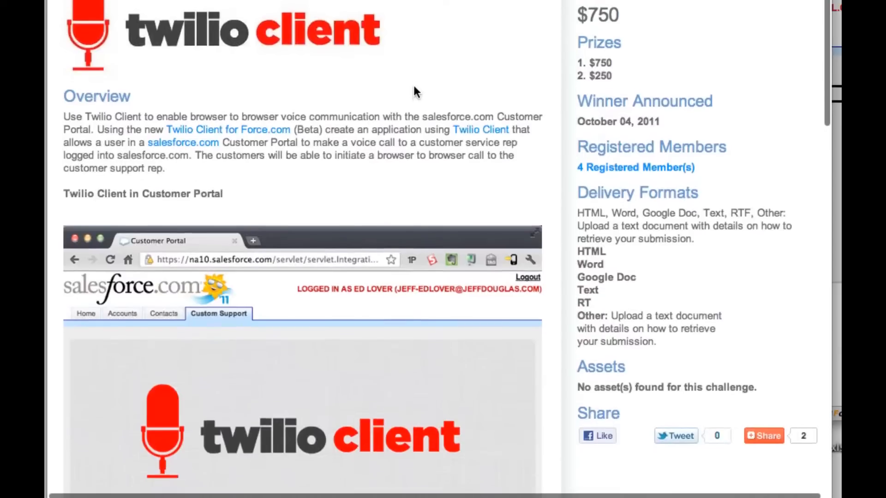
{"action": "scroll", "scroll_direction": "down", "scroll_amount": 3}
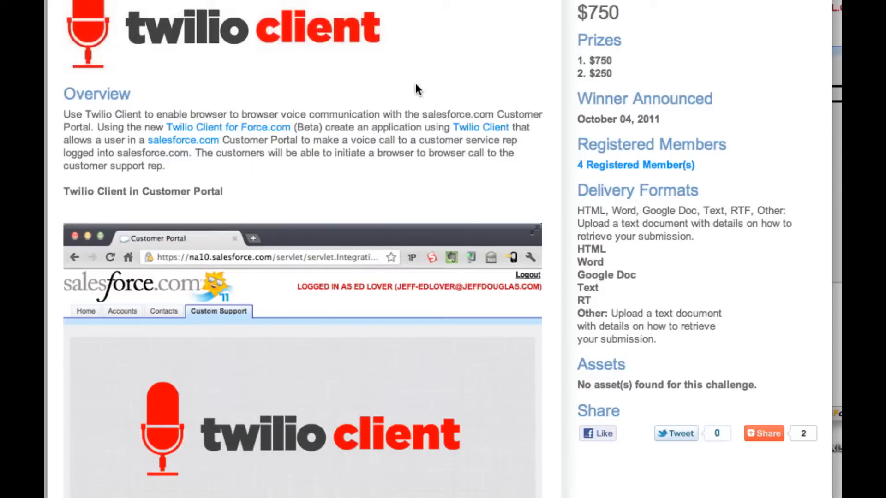
{"action": "scroll", "scroll_direction": "down", "scroll_amount": 3}
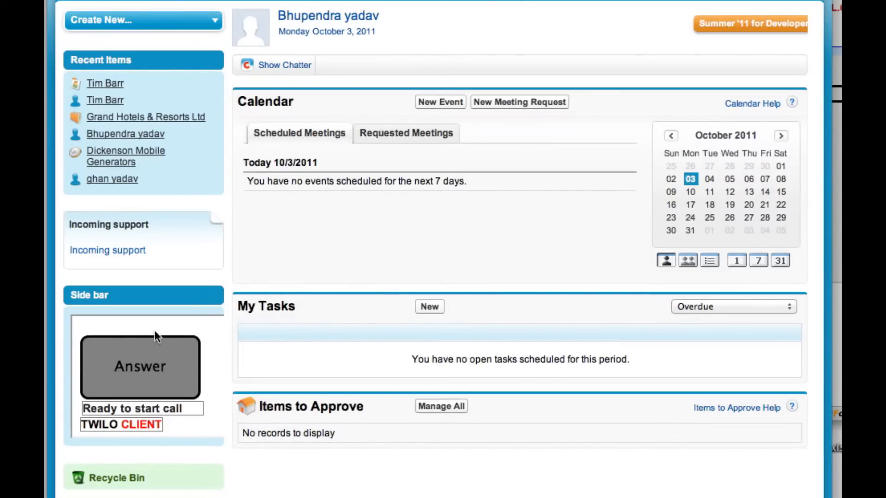
{"action": "mouse_move", "coordinate": [186, 389]}
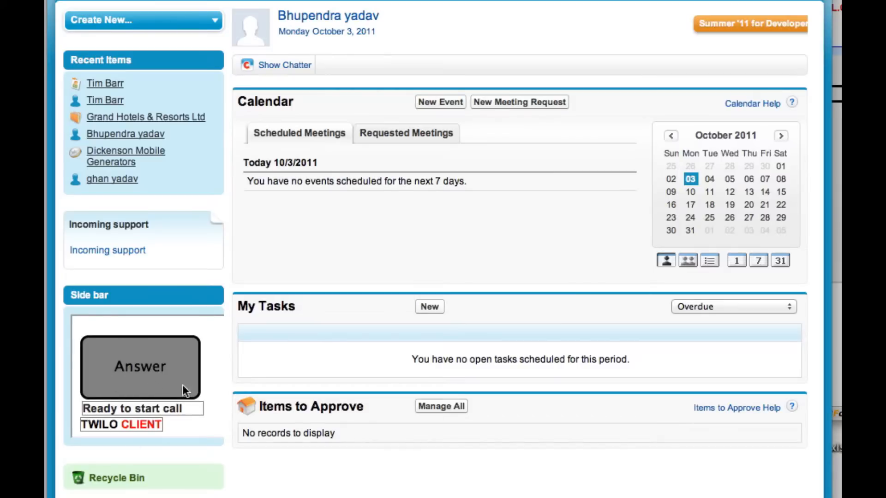
{"action": "mouse_move", "coordinate": [140, 375]}
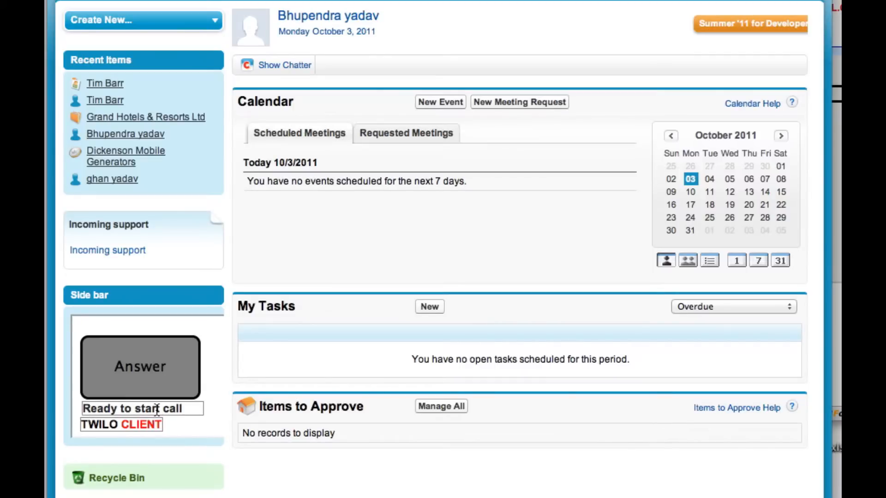
{"action": "mouse_move", "coordinate": [707, 21]}
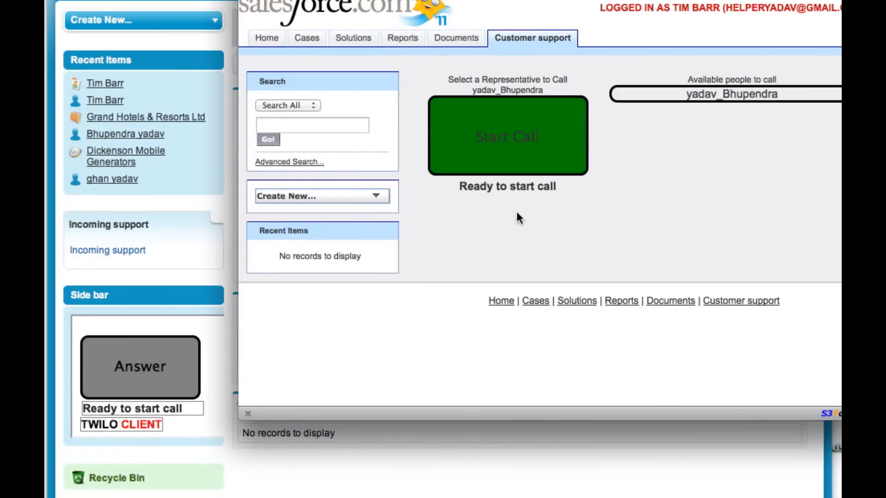
{"action": "mouse_move", "coordinate": [520, 47]}
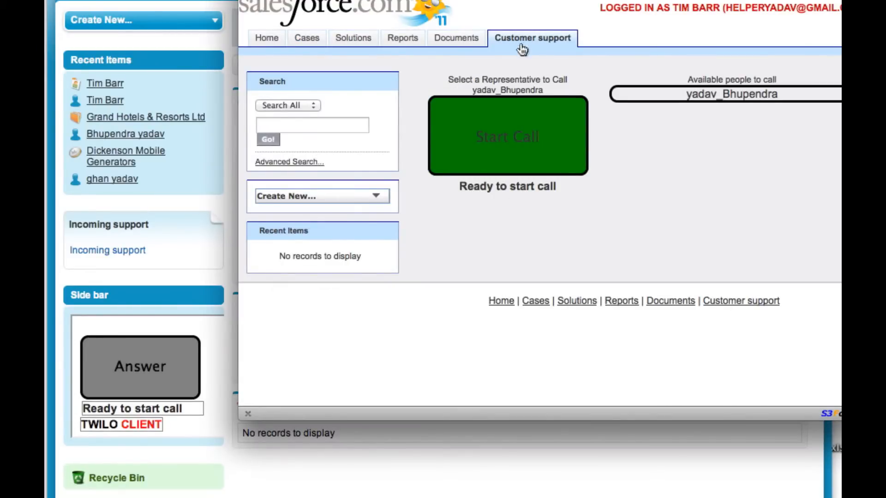
{"action": "mouse_move", "coordinate": [531, 38]}
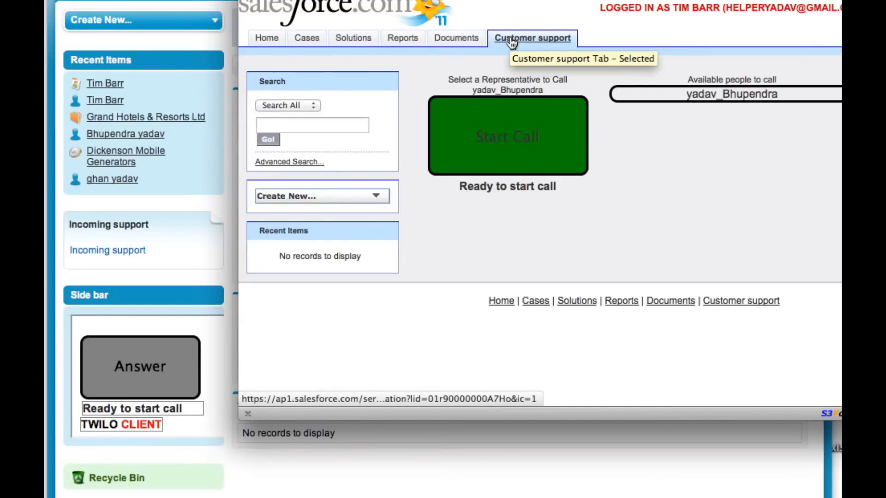
- Go to the portal's Customer support page and choose the representative under Available people
{"action": "left_click", "coordinate": [730, 94]}
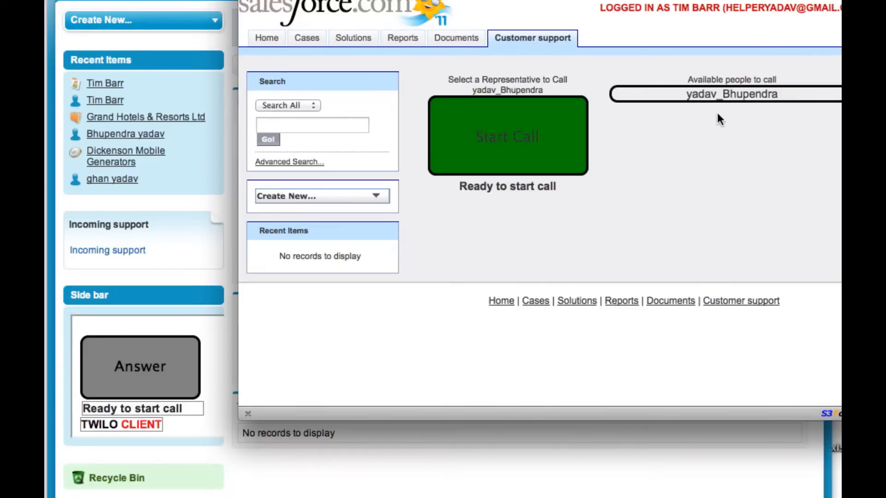
{"action": "left_click", "coordinate": [730, 94]}
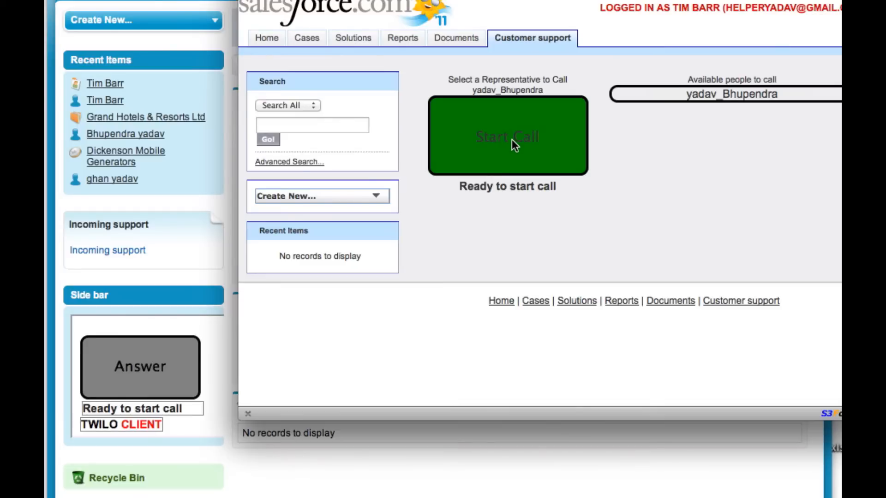
- Start the call to the representative, retrying after the first attempt ends, until it rings in the sidebar
{"action": "left_click", "coordinate": [506, 136]}
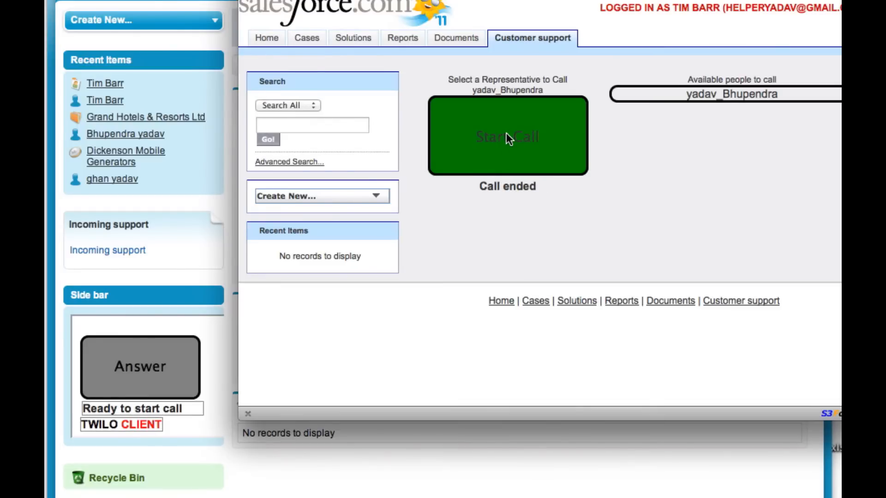
{"action": "left_click", "coordinate": [506, 136]}
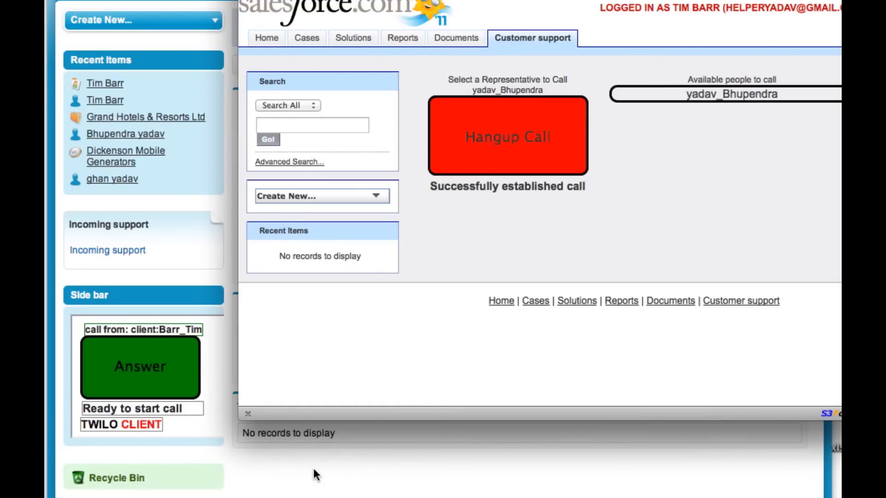
{"action": "mouse_move", "coordinate": [301, 474]}
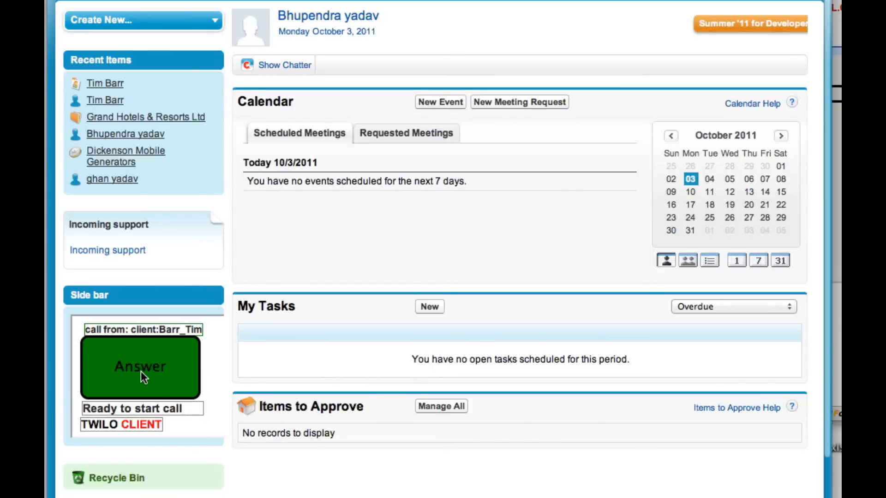
- Answer the incoming call in the sidebar gadget, then hang up so both sides show Call ended
{"action": "left_click", "coordinate": [140, 366]}
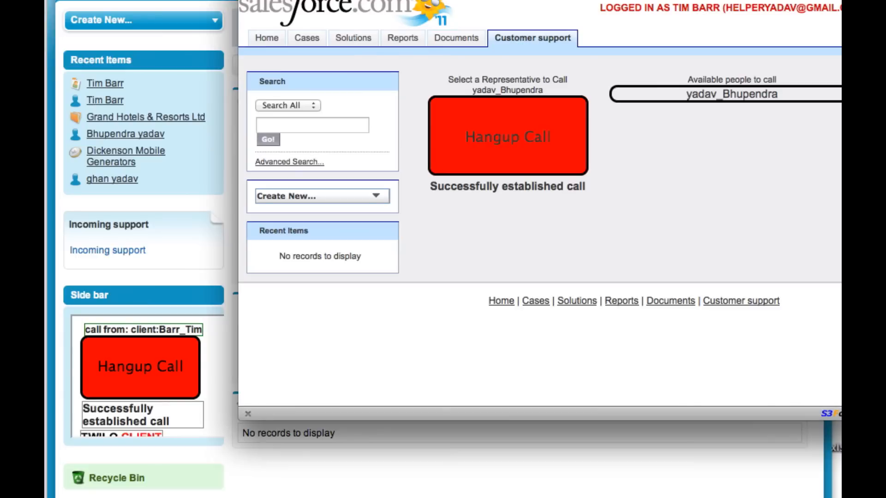
{"action": "left_click", "coordinate": [506, 135]}
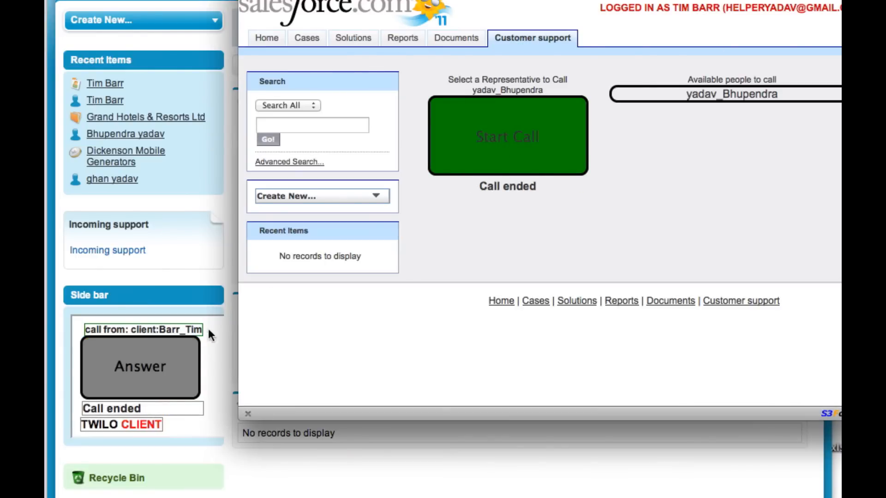
{"action": "mouse_move", "coordinate": [198, 344]}
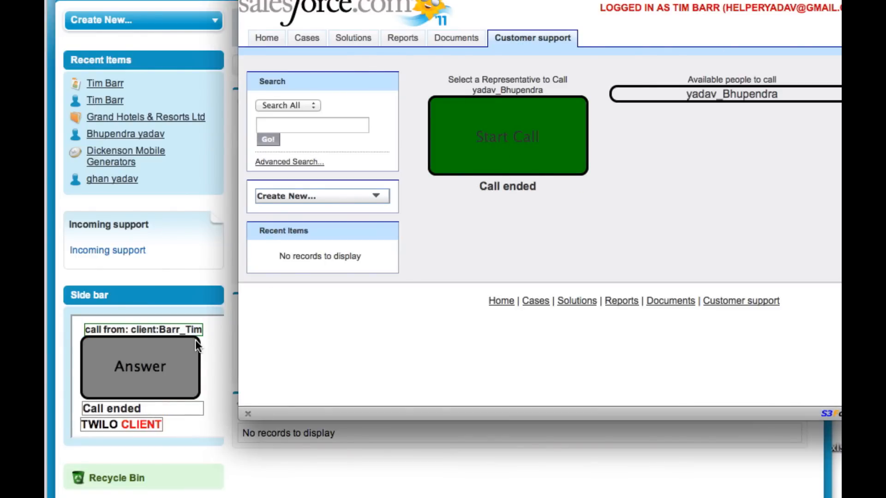